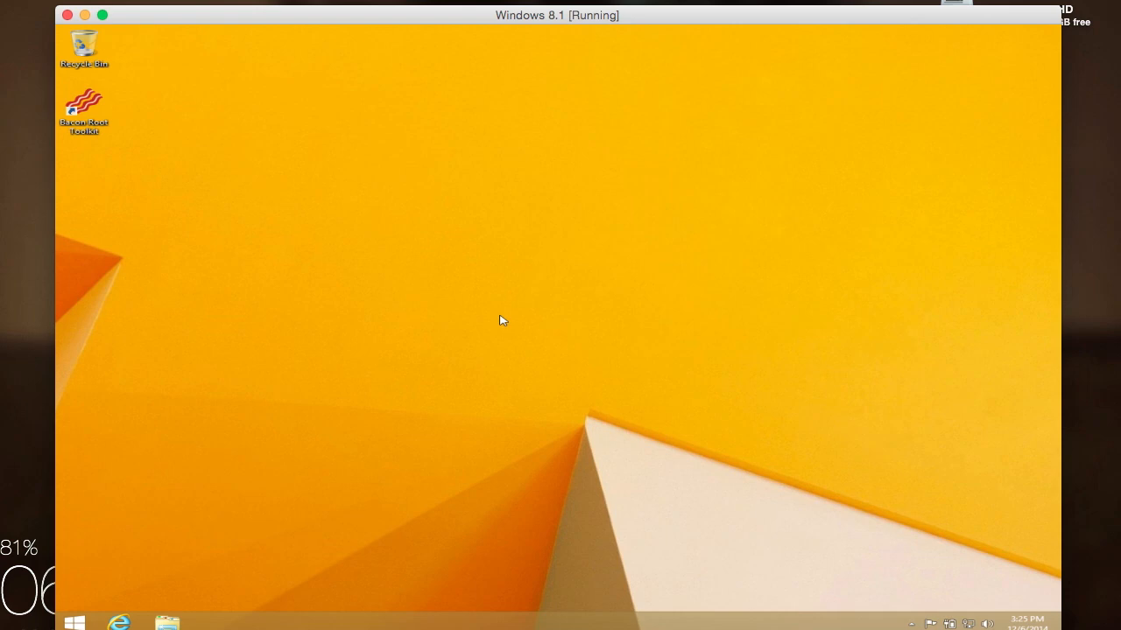
# Step: Launch Bacon Root Toolkit from its desktop icon
pyautogui.click(84, 103)
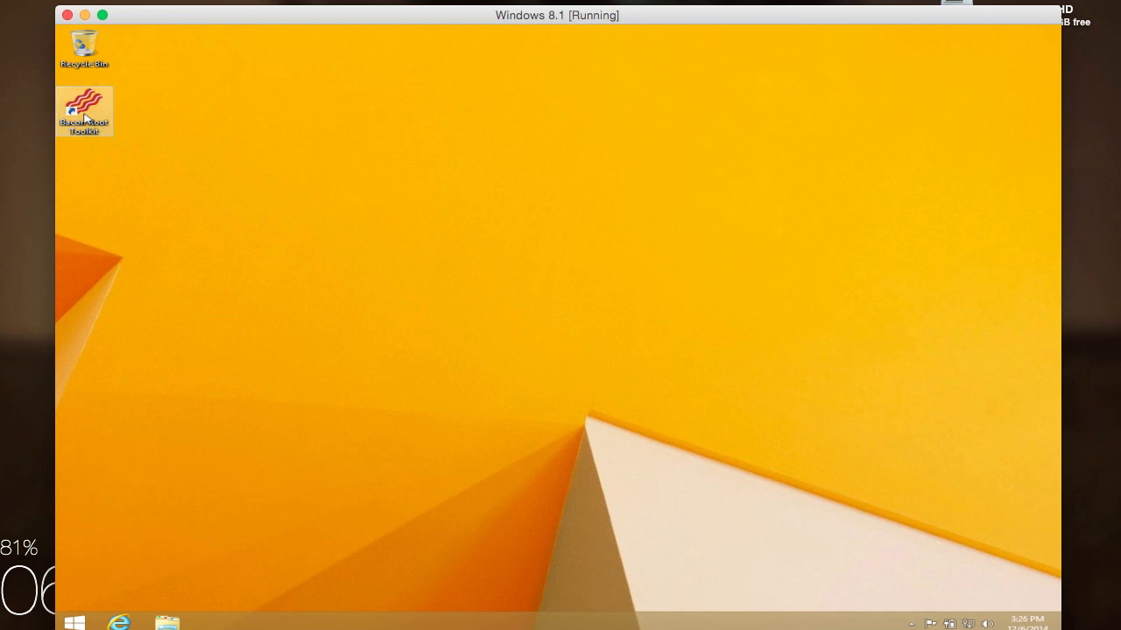
pyautogui.click(84, 112)
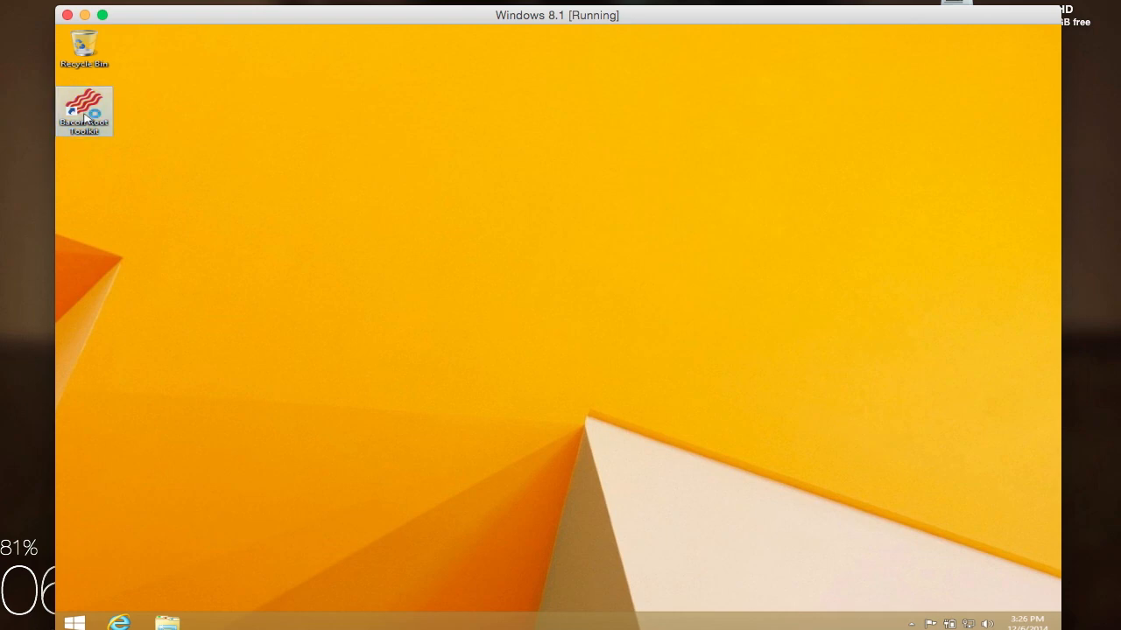
pyautogui.doubleClick(84, 104)
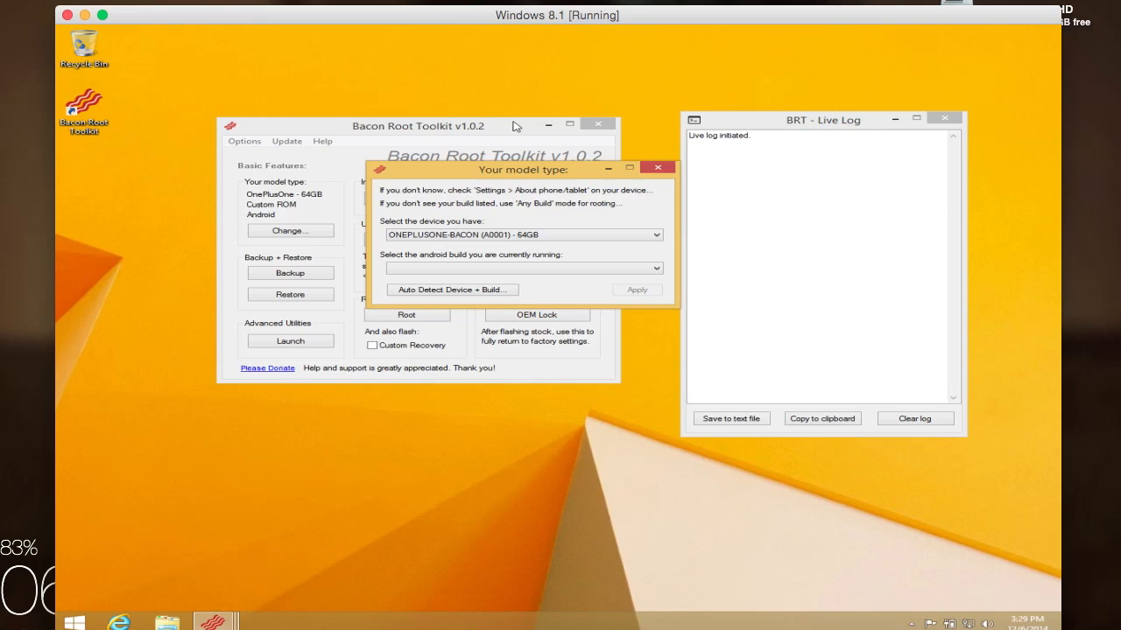
# Step: Choose the custom ROM entry as the running Android build for the OnePlus One 64GB
pyautogui.click(451, 291)
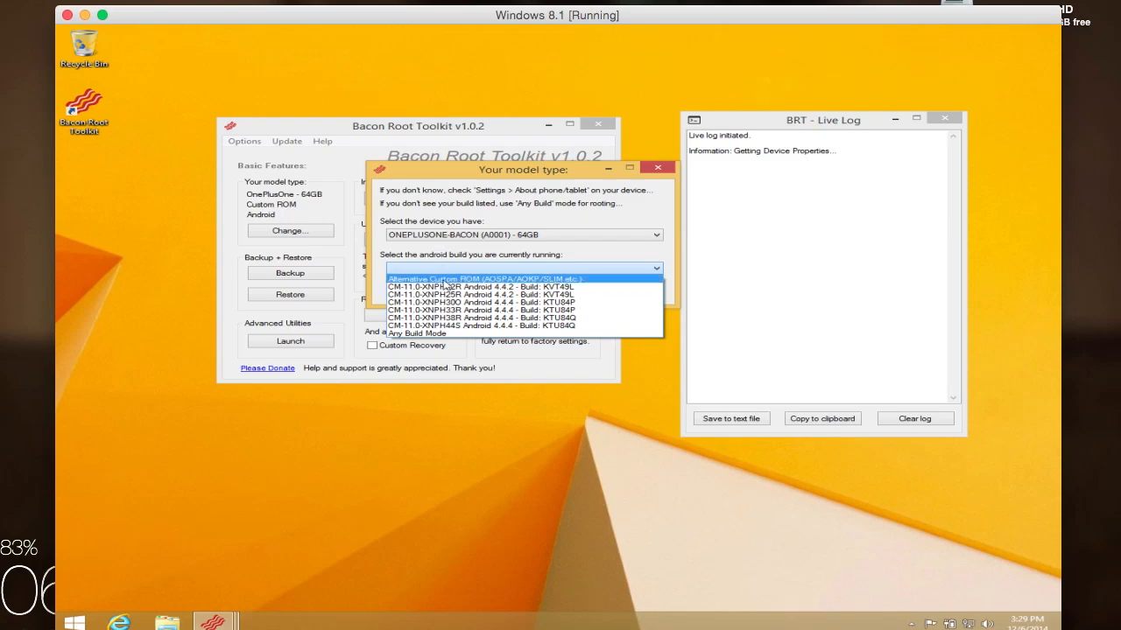
pyautogui.click(511, 277)
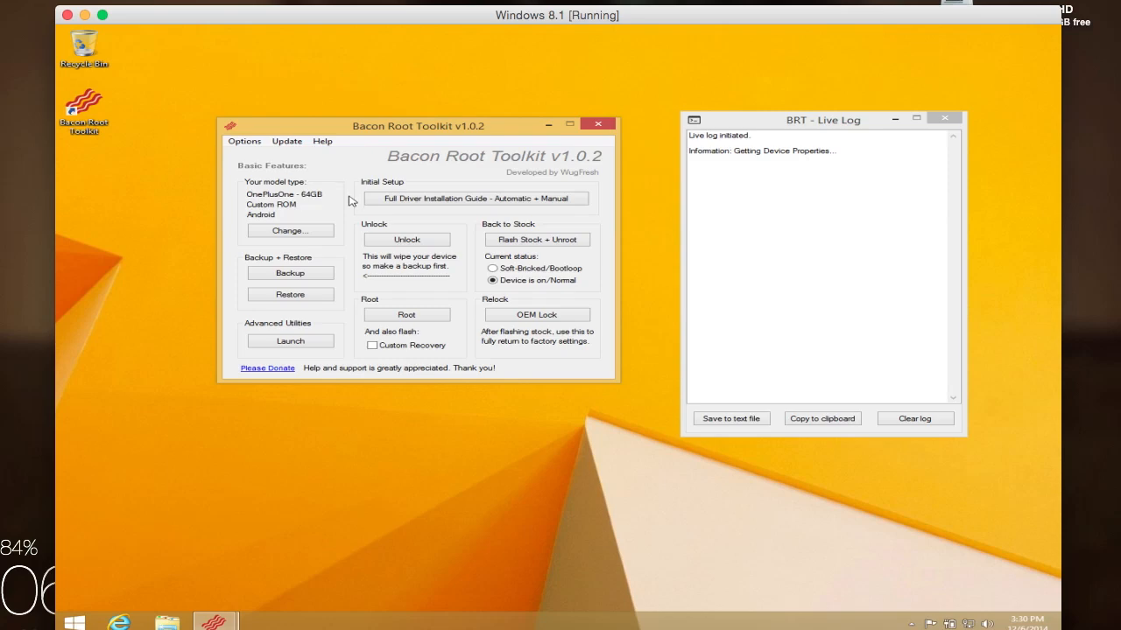
pyautogui.moveTo(403, 199)
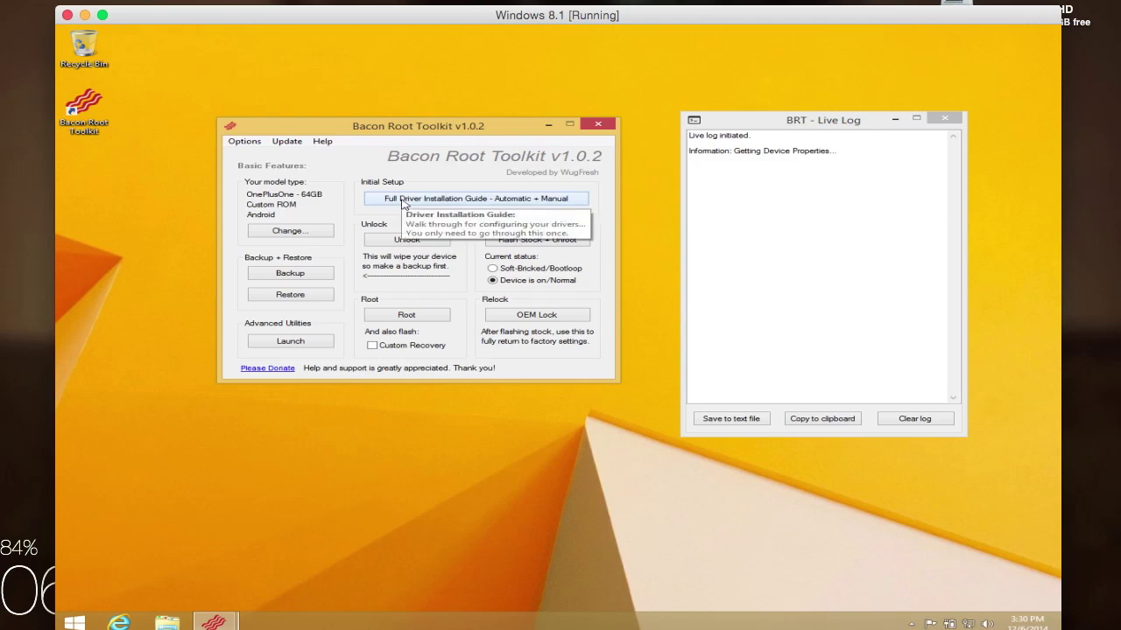
pyautogui.moveTo(353, 214)
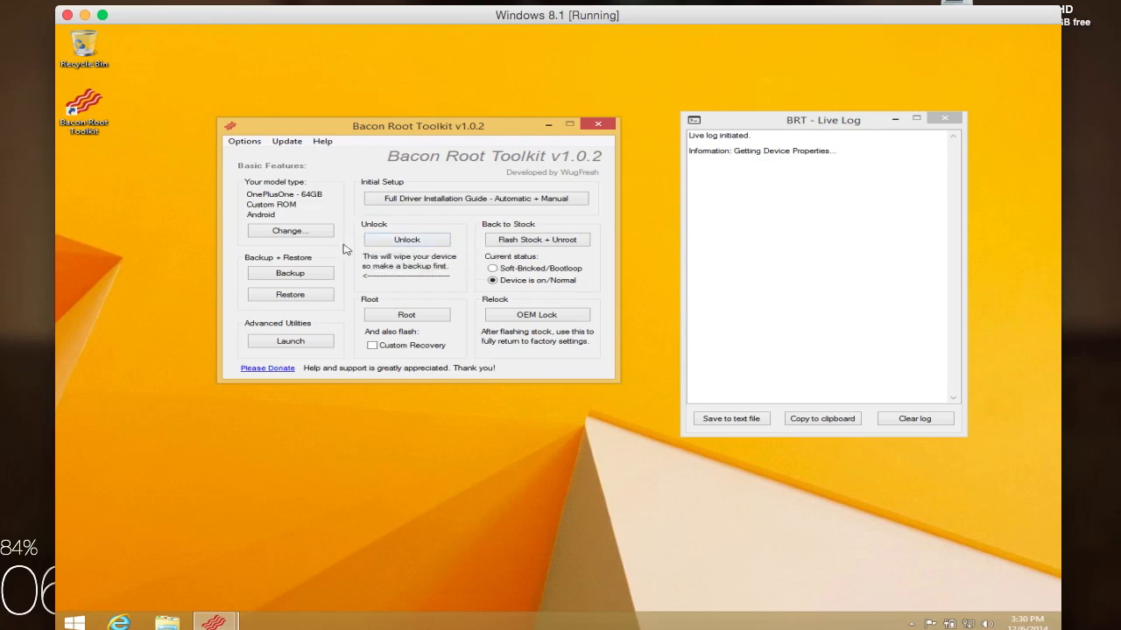
pyautogui.moveTo(350, 305)
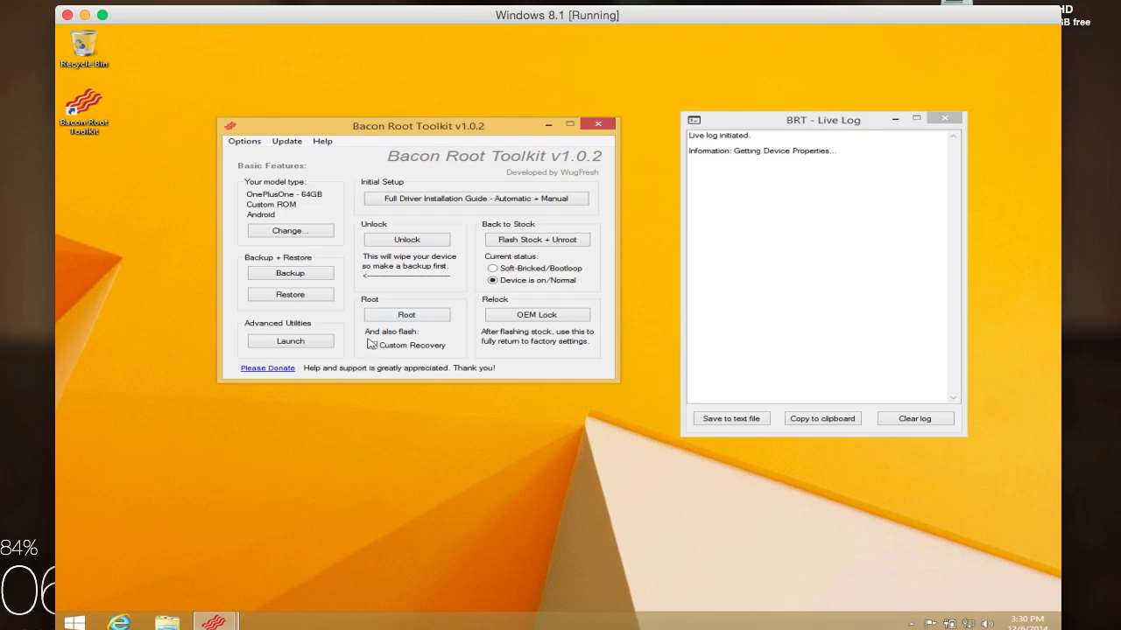
pyautogui.moveTo(371, 347)
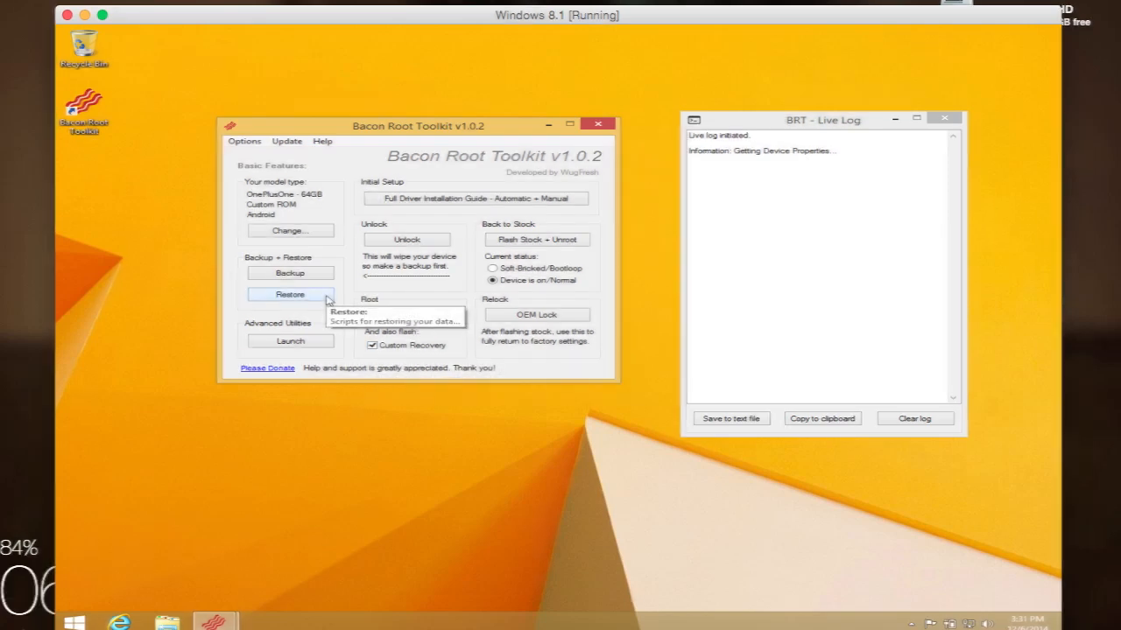
pyautogui.moveTo(609, 265)
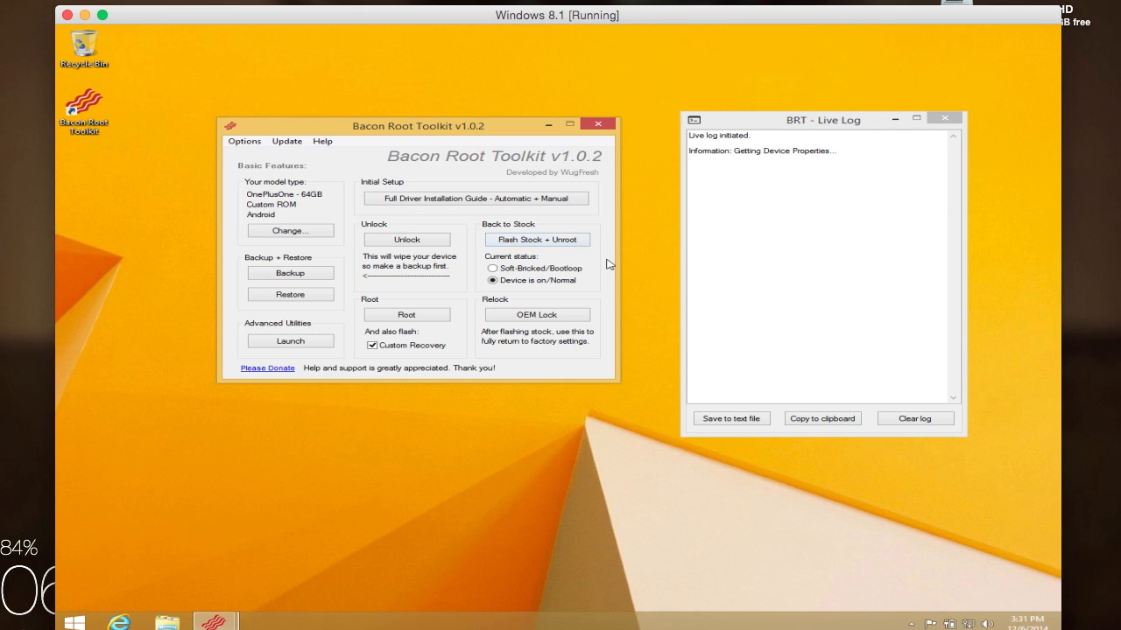
pyautogui.moveTo(595, 259)
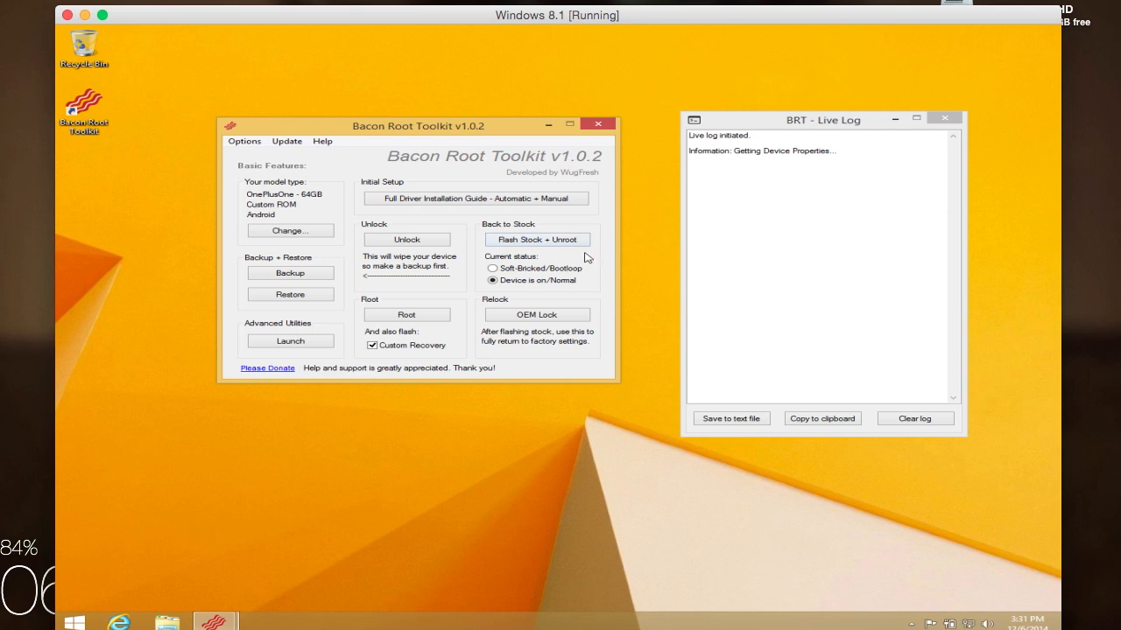
pyautogui.moveTo(597, 265)
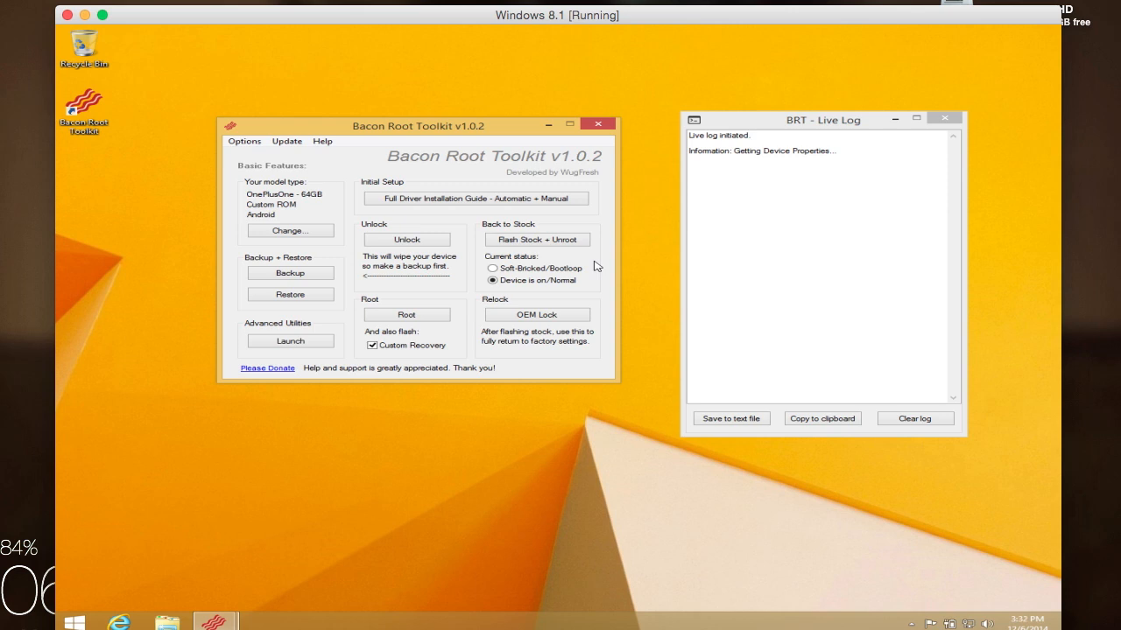
pyautogui.moveTo(559, 278)
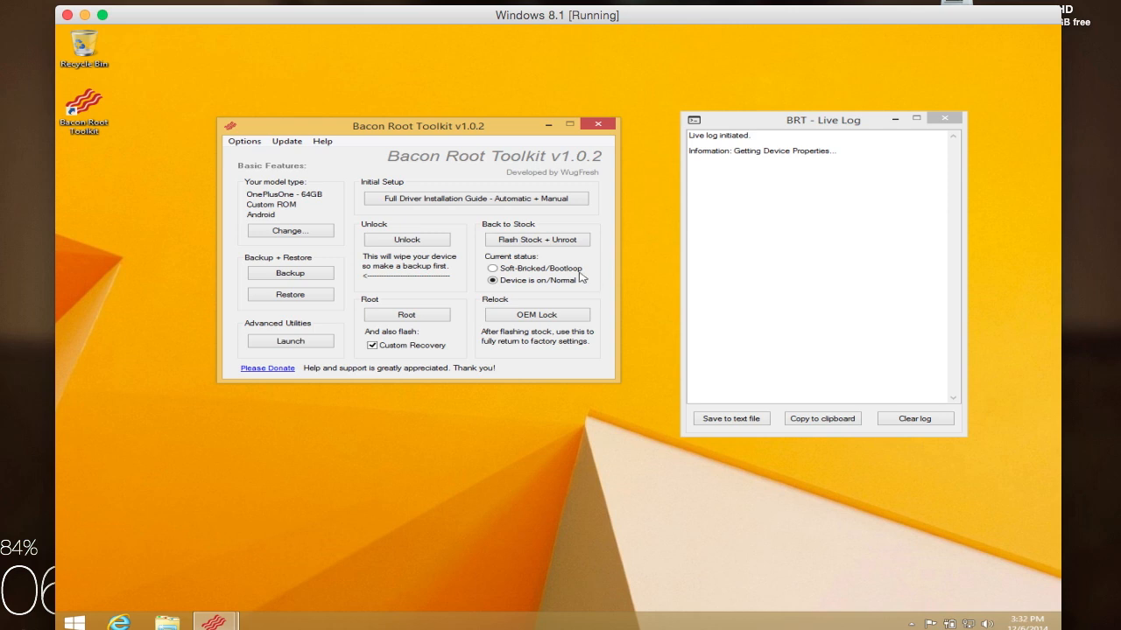
pyautogui.moveTo(581, 277)
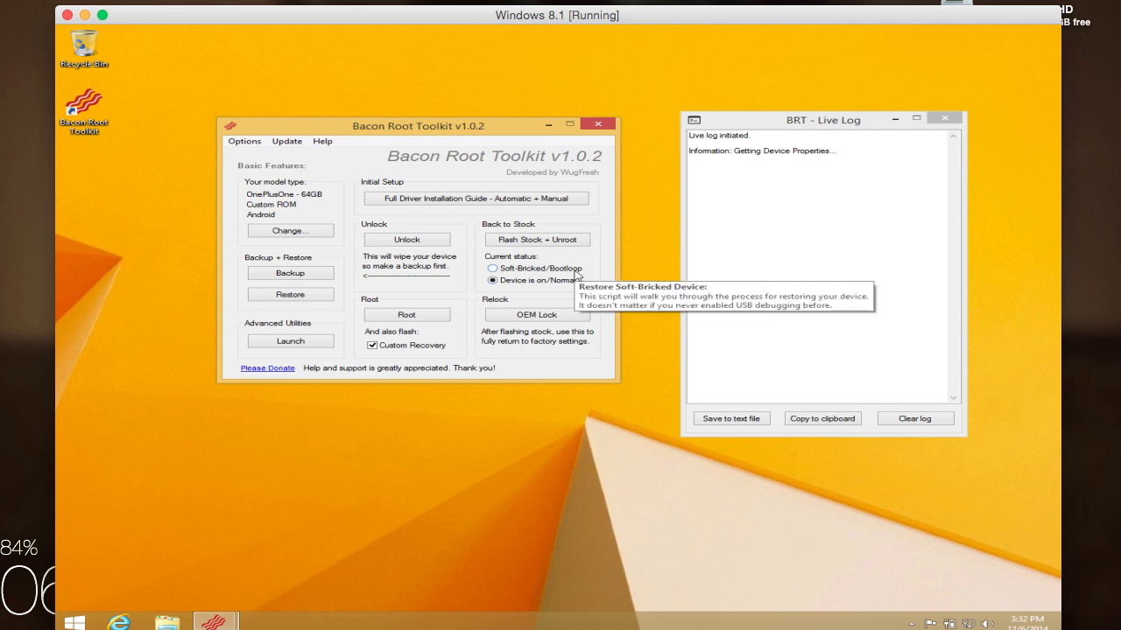
pyautogui.moveTo(595, 283)
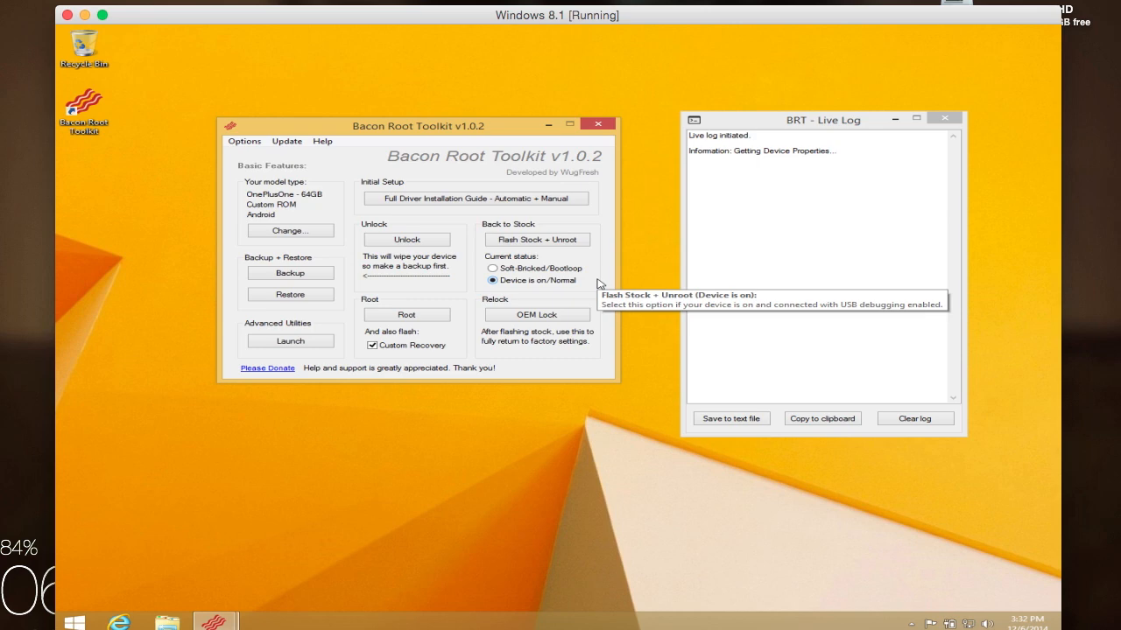
pyautogui.moveTo(602, 283)
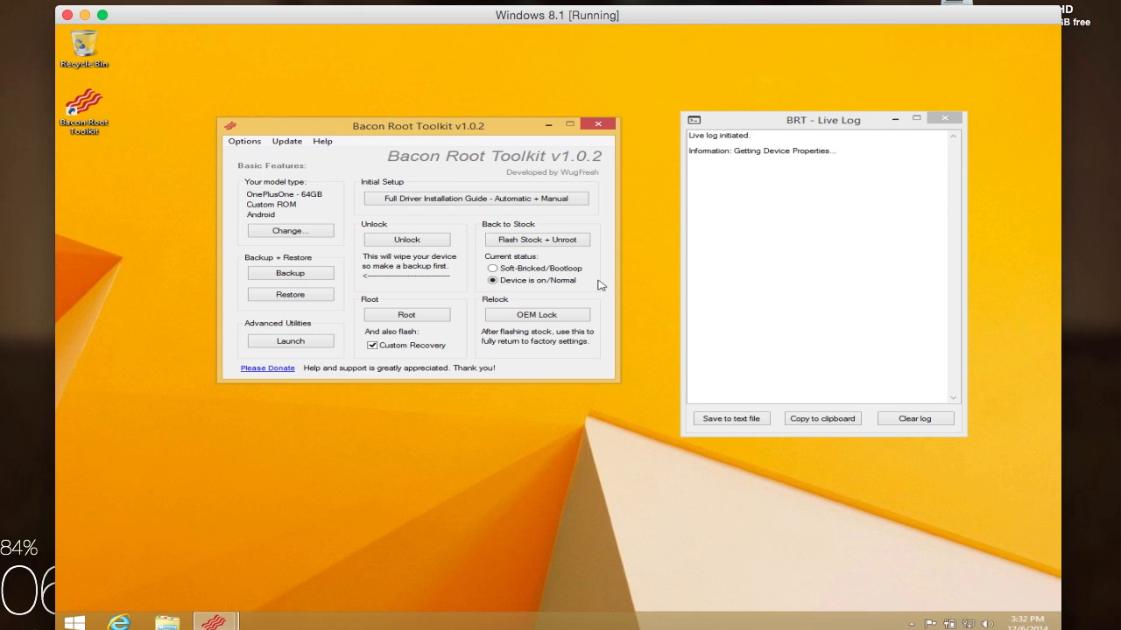
pyautogui.click(290, 340)
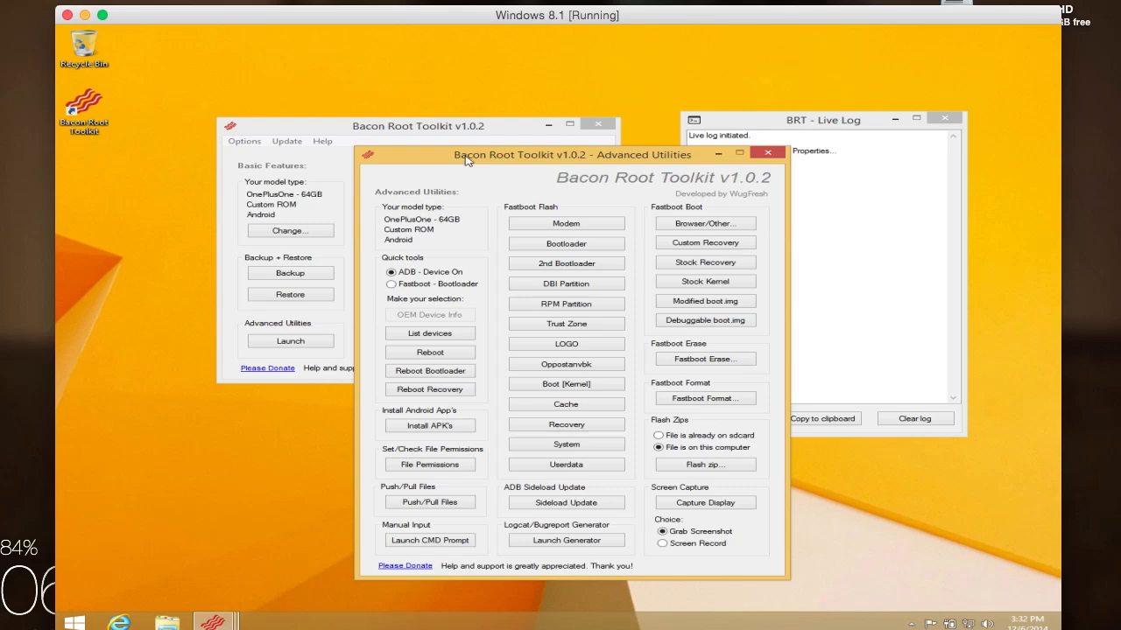
pyautogui.moveTo(471, 450)
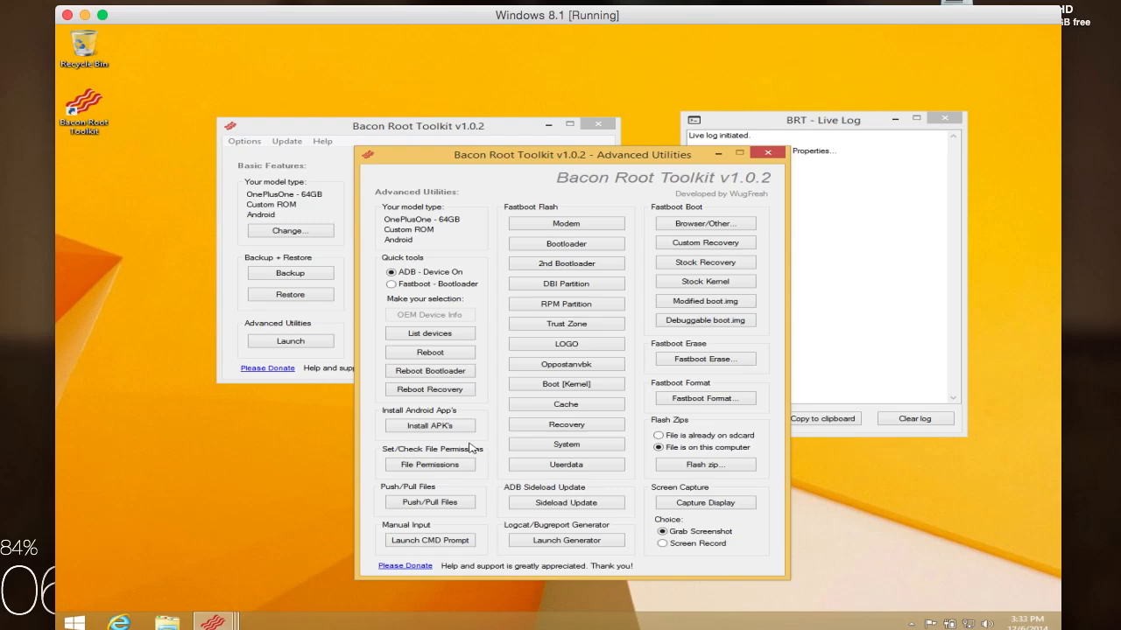
pyautogui.moveTo(735, 527)
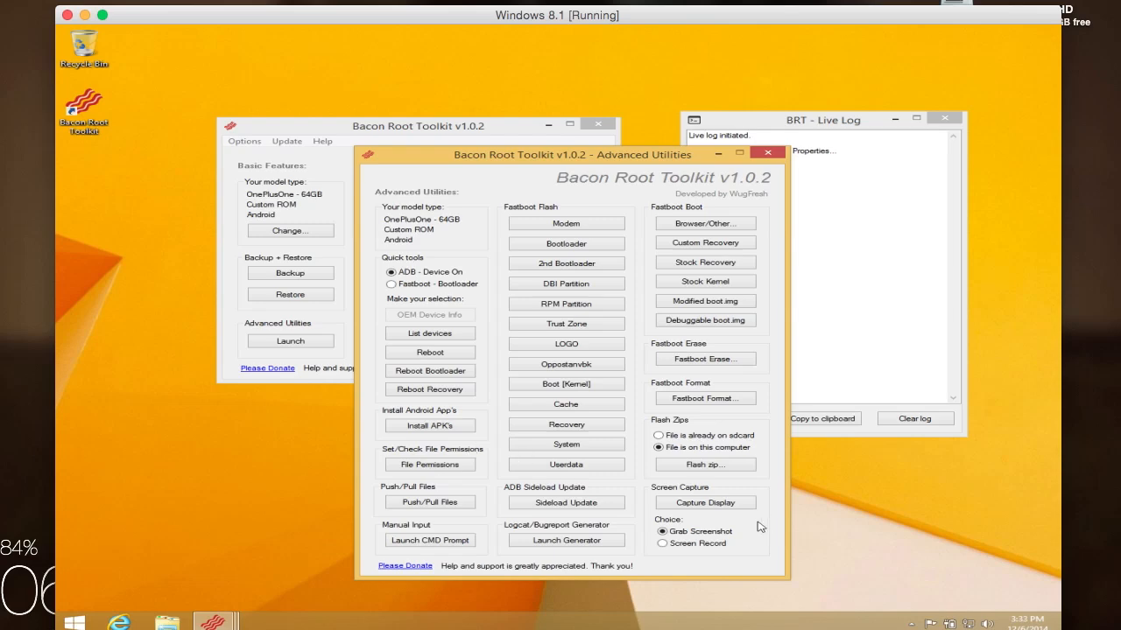